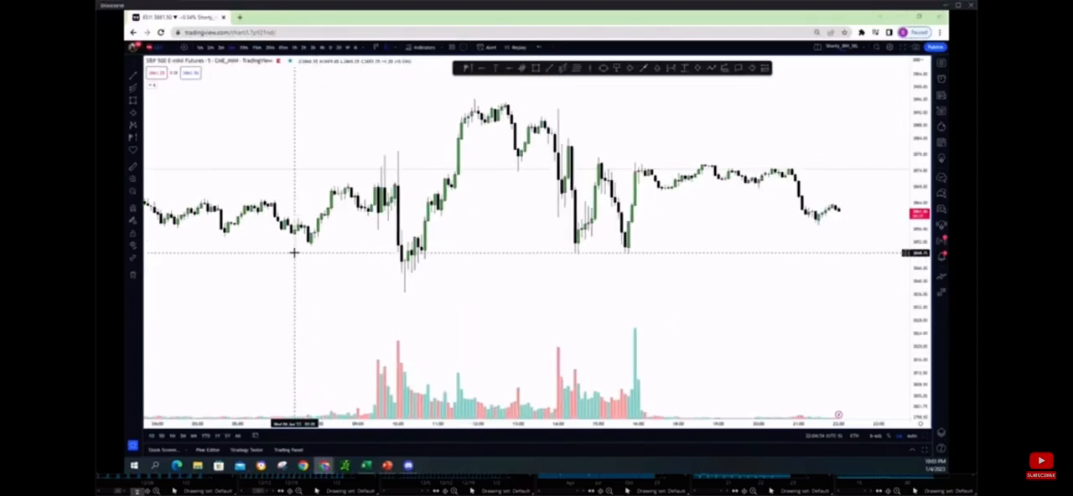
mouse_move(315, 248)
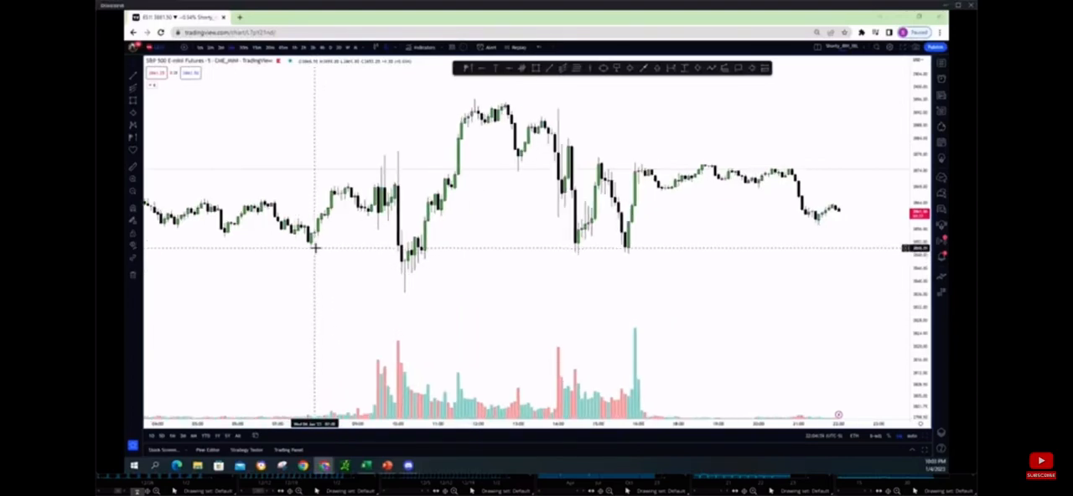
mouse_move(386, 218)
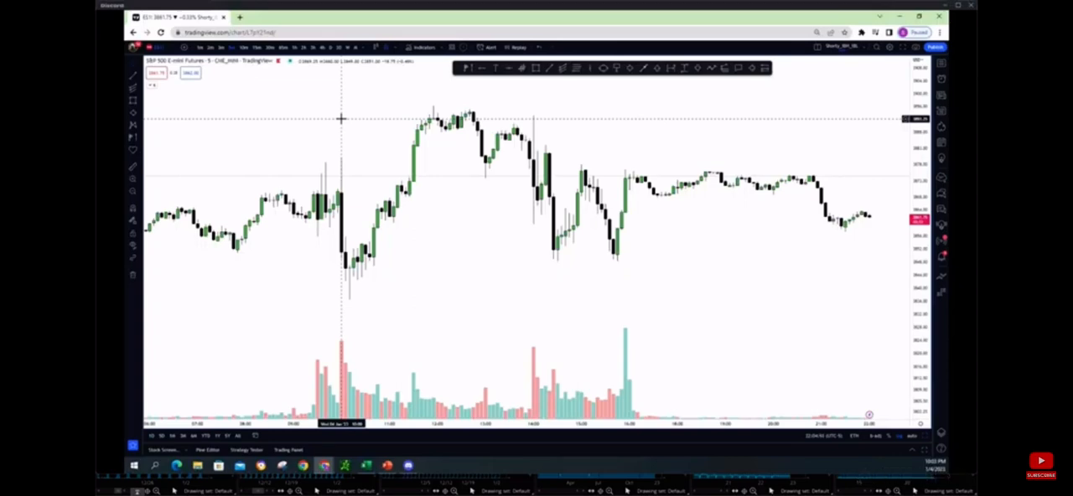
mouse_move(745, 141)
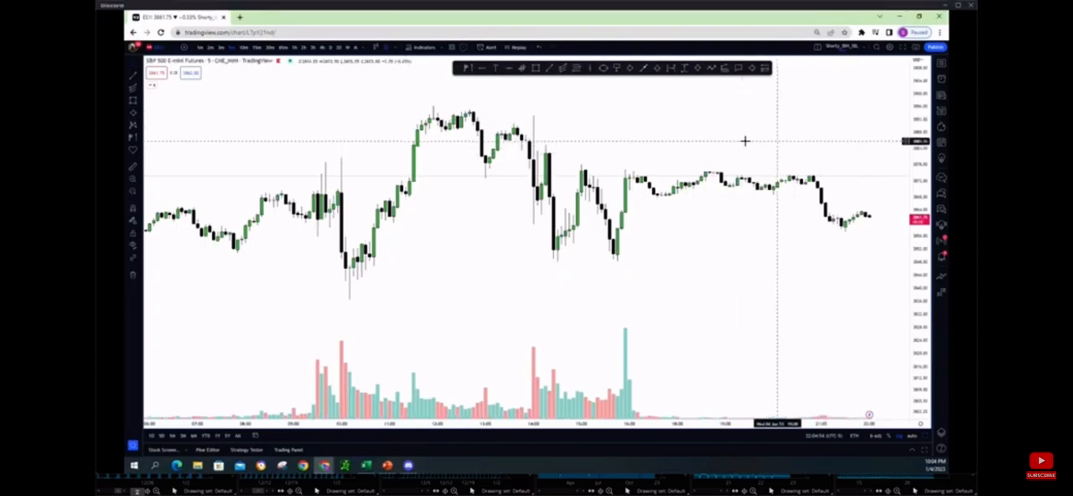
mouse_move(463, 94)
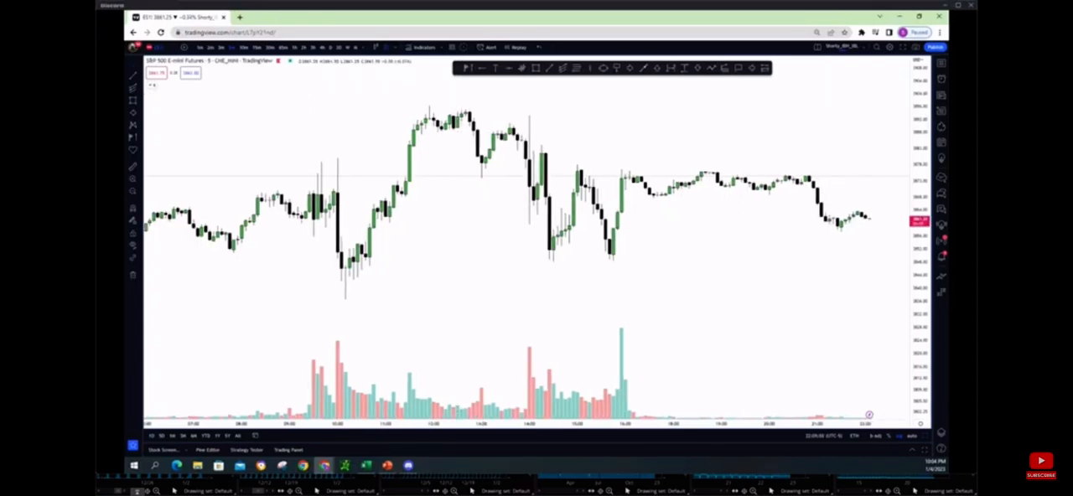
mouse_move(322, 164)
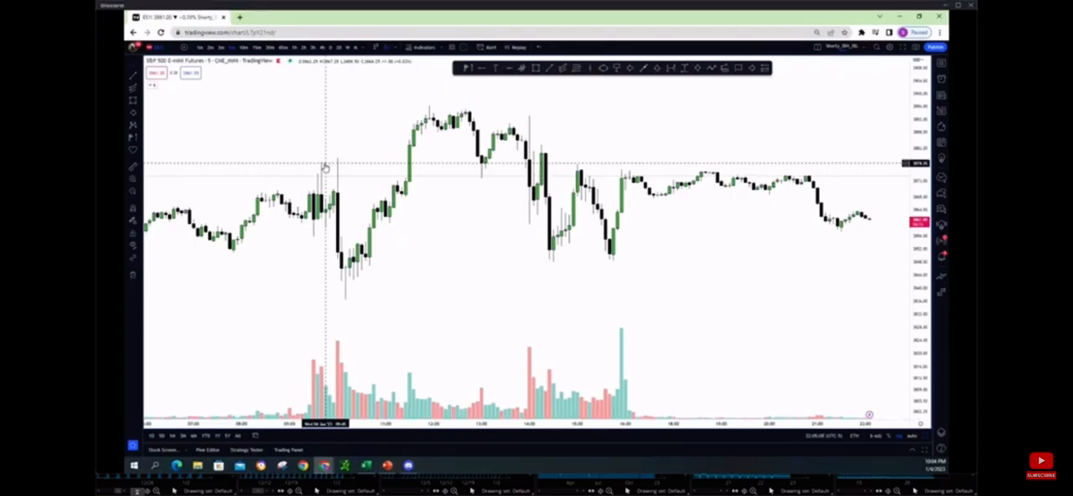
mouse_move(352, 161)
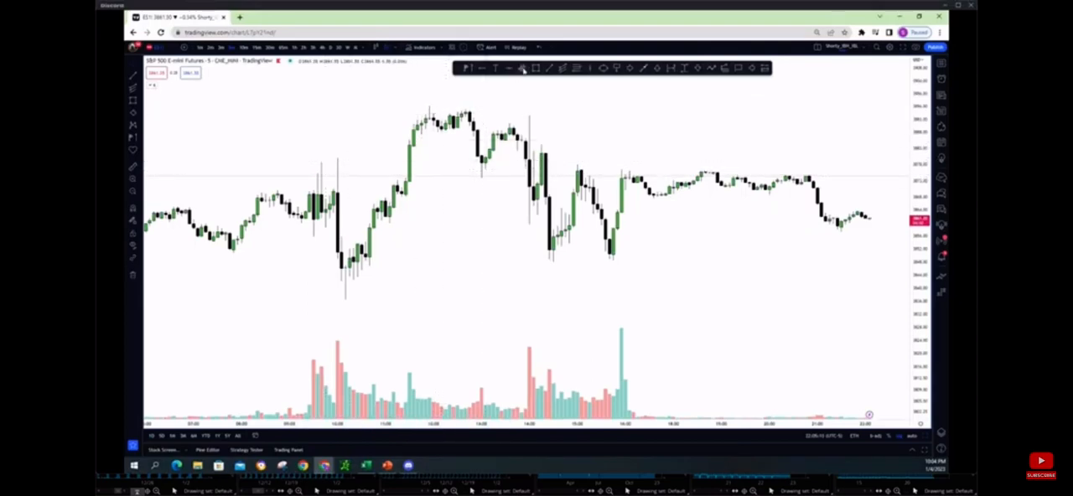
mouse_move(342, 114)
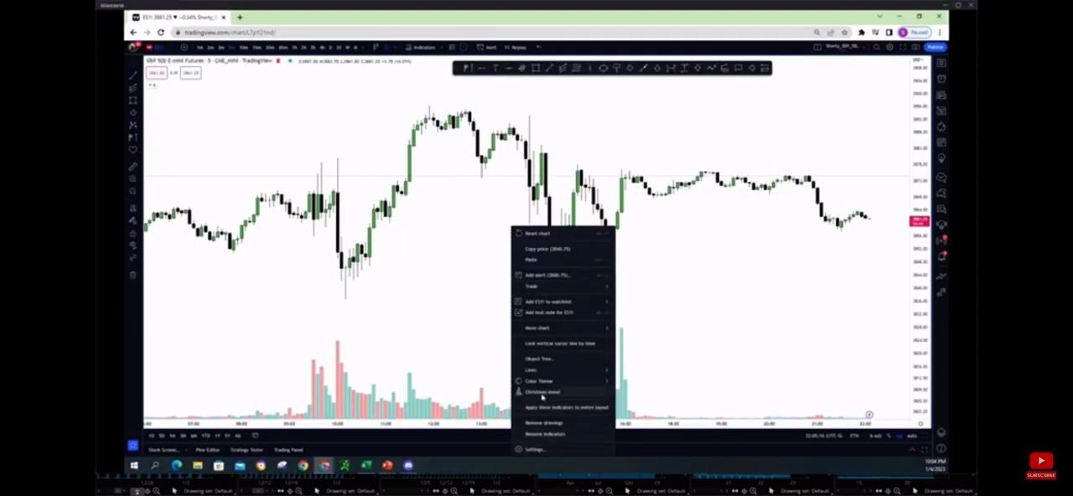
- Enable session break lines with a chosen line style and colour in chart Appearance settings
click(536, 450)
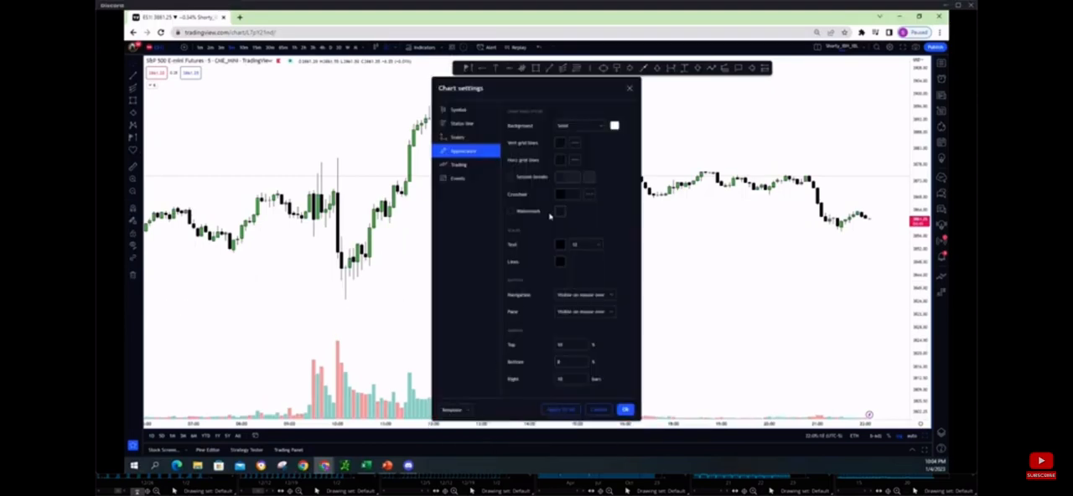
click(590, 178)
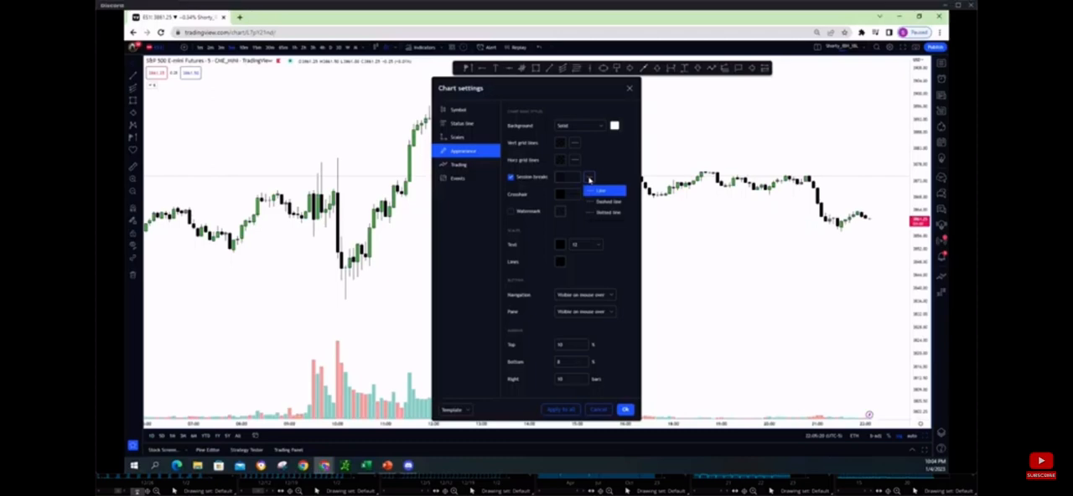
click(602, 191)
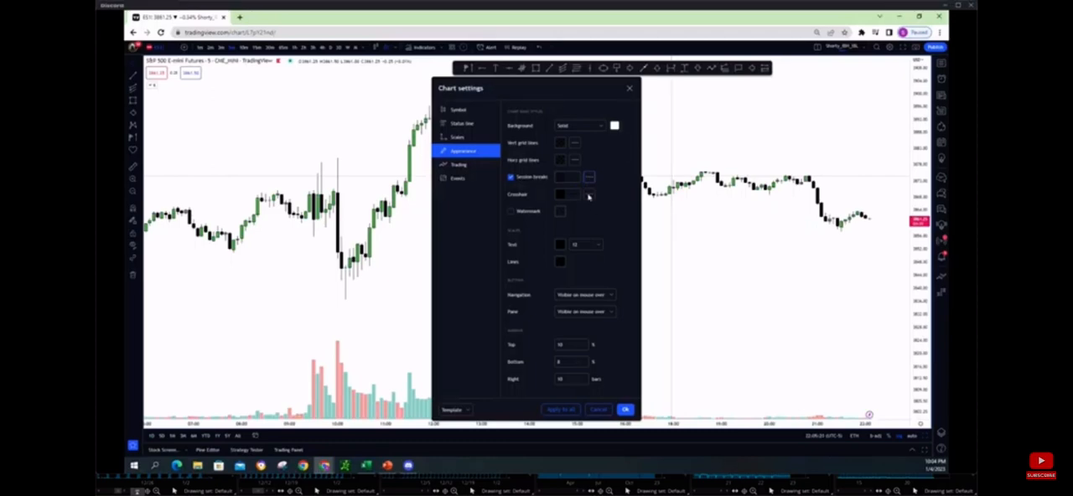
click(560, 177)
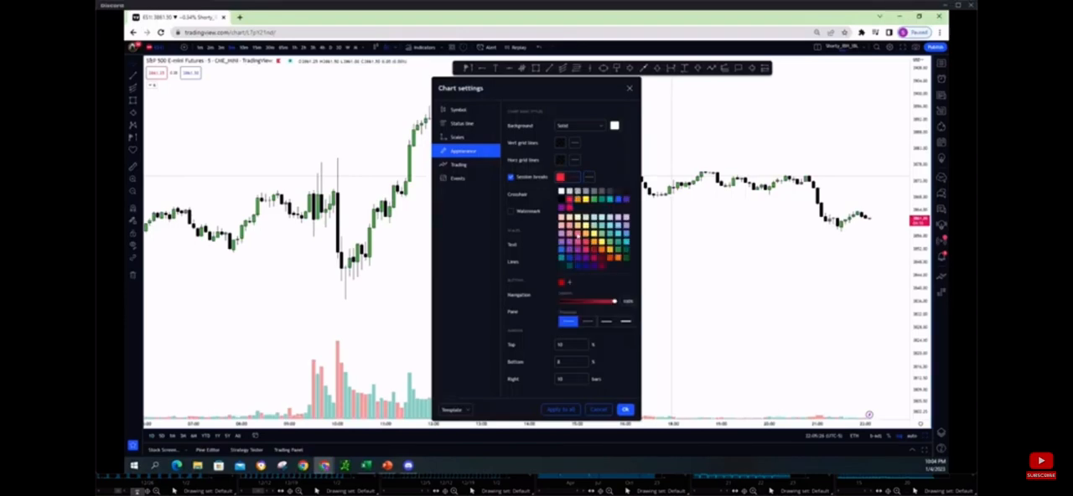
click(626, 409)
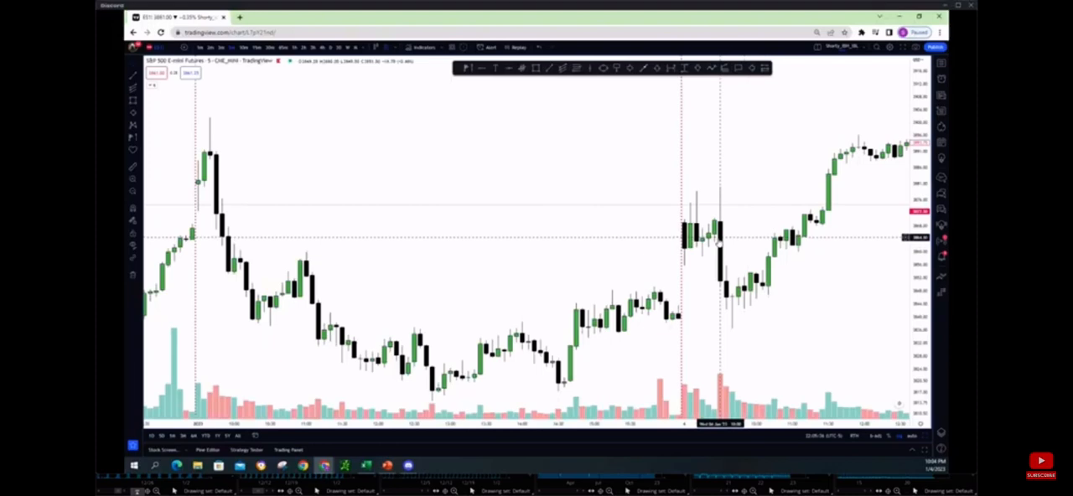
mouse_move(684, 227)
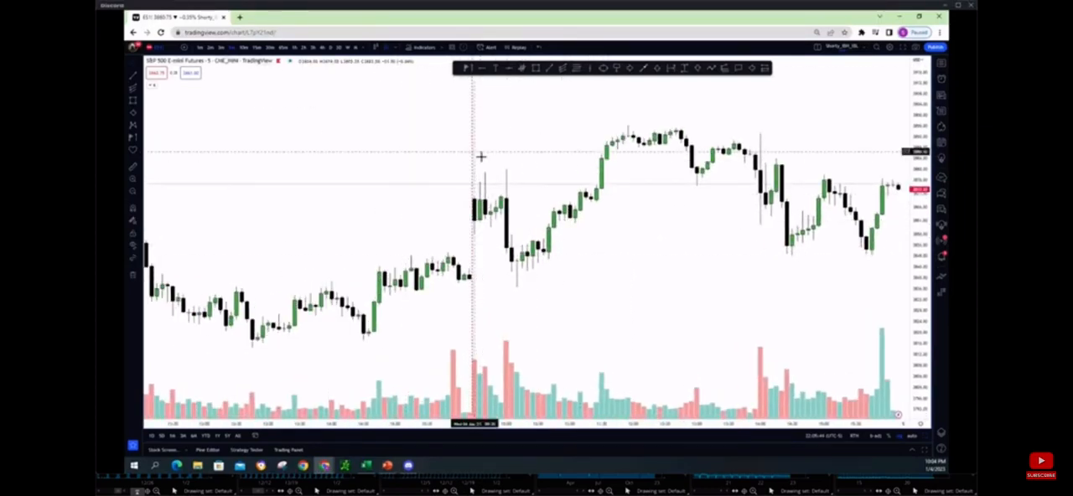
mouse_move(473, 192)
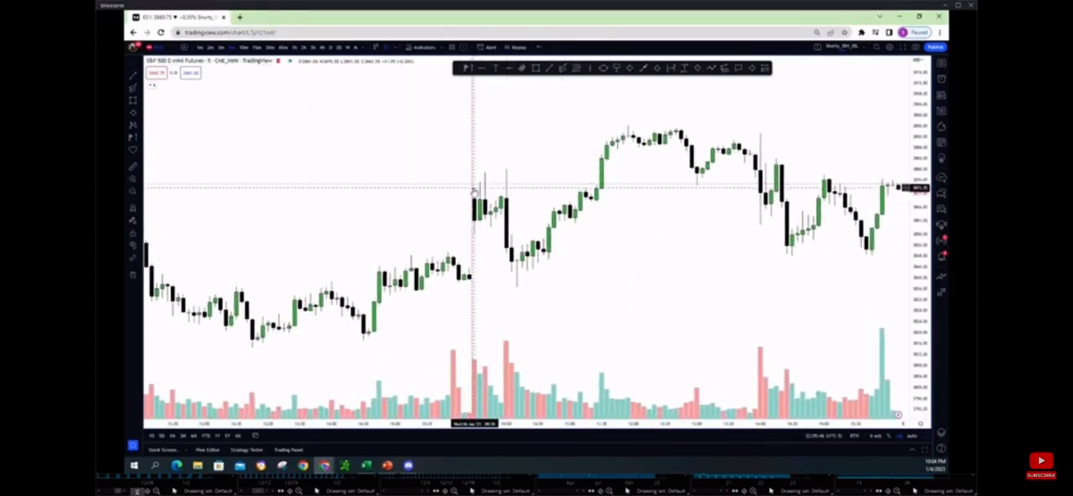
mouse_move(554, 174)
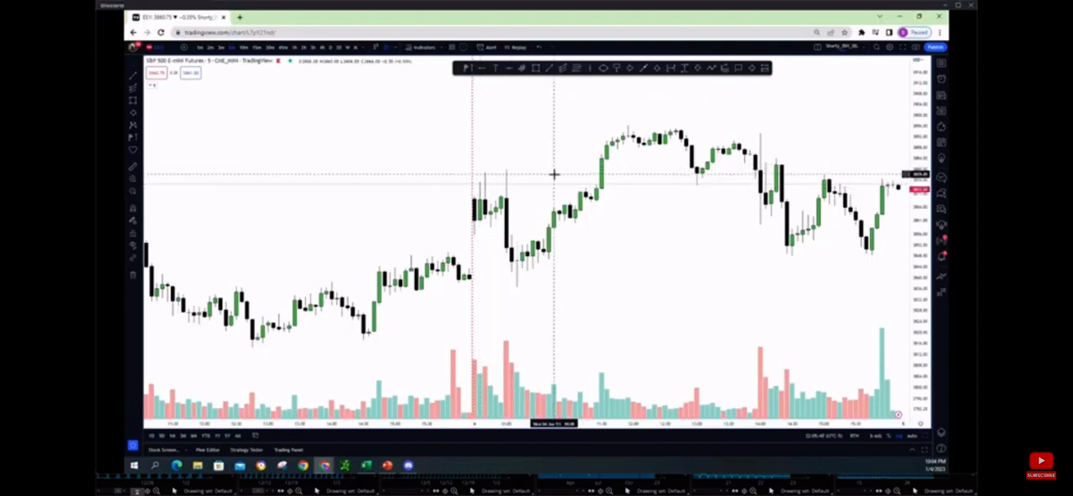
mouse_move(550, 177)
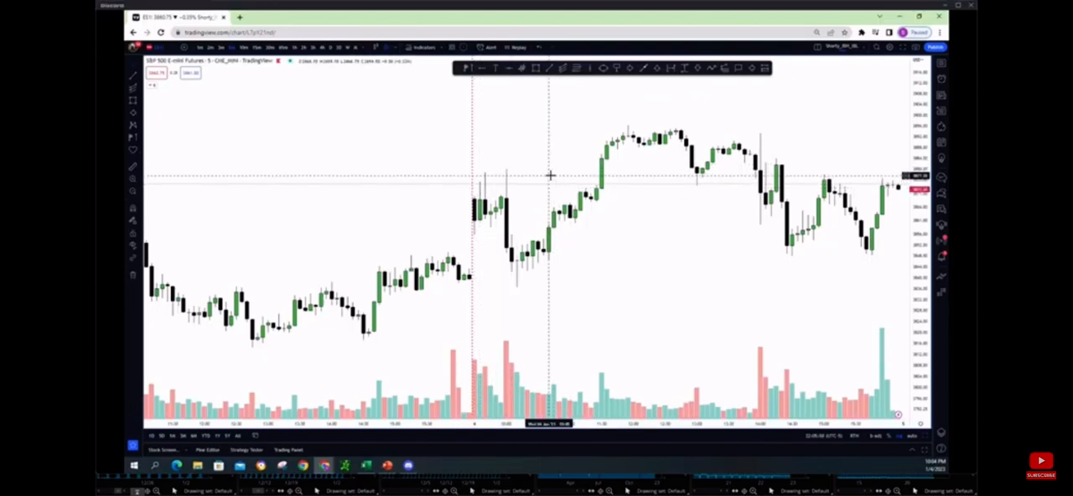
mouse_move(540, 174)
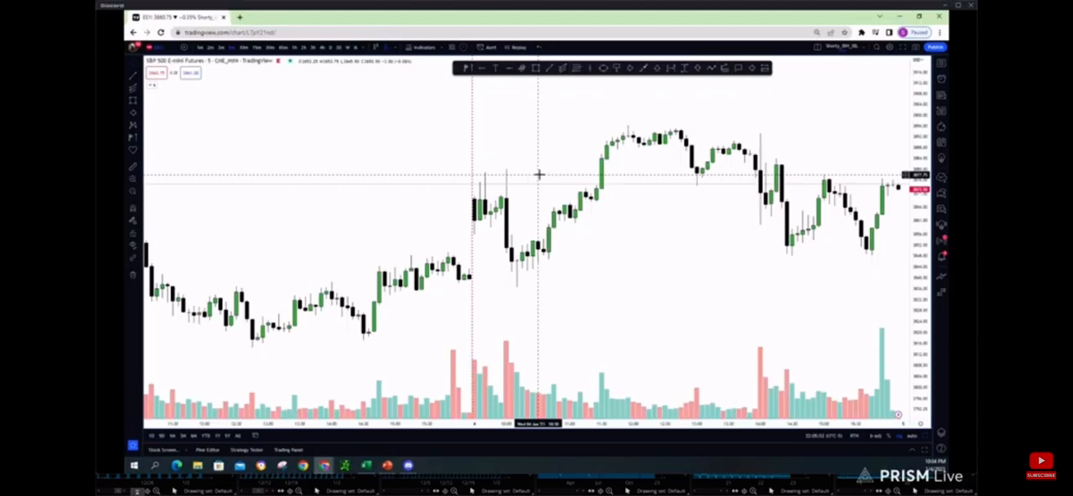
mouse_move(472, 166)
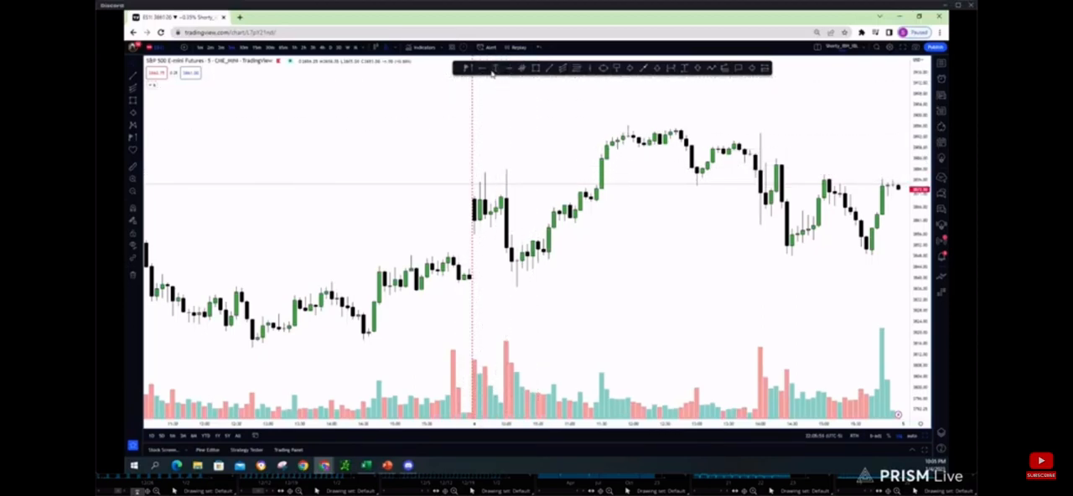
mouse_move(476, 168)
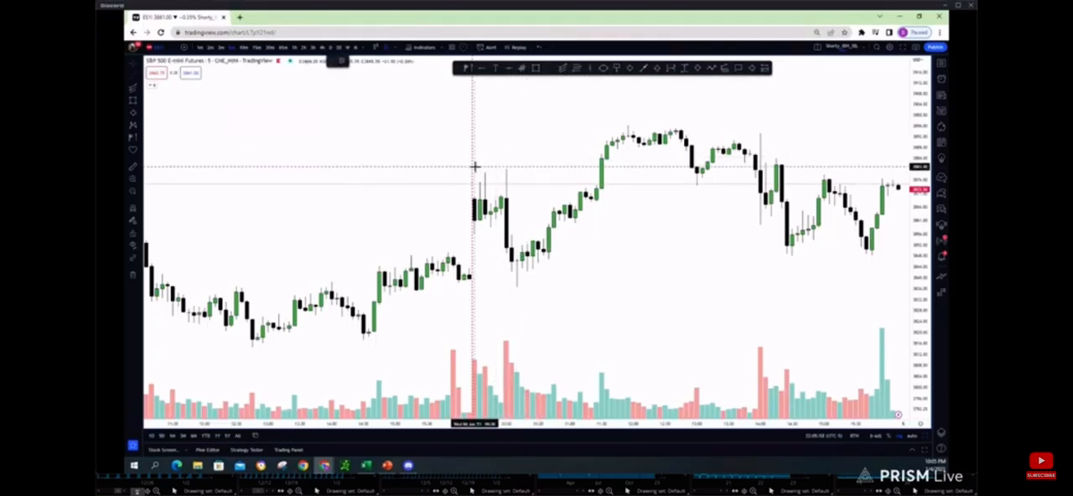
mouse_move(470, 169)
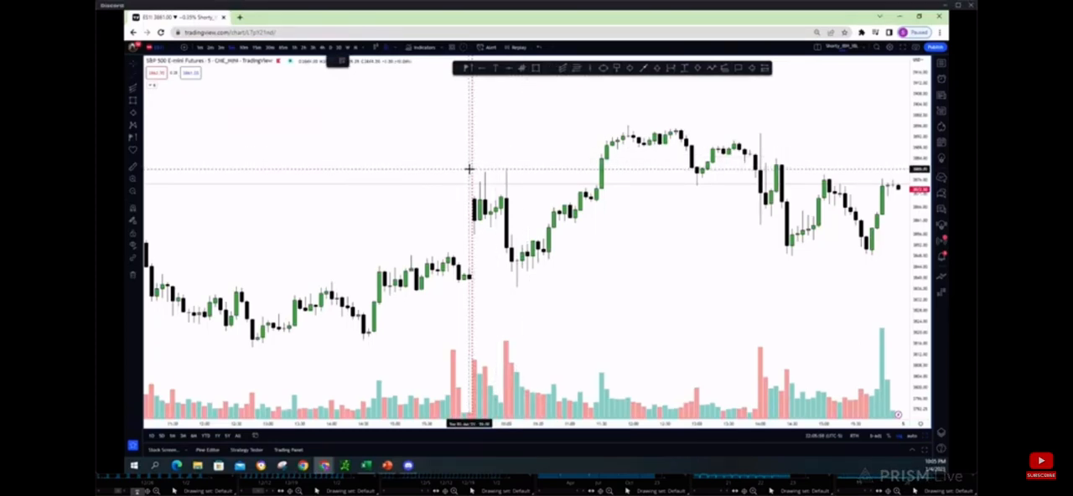
- Draw a horizontal trend line from the opening range high to the right edge and confirm its settings
drag(470, 171, 893, 171)
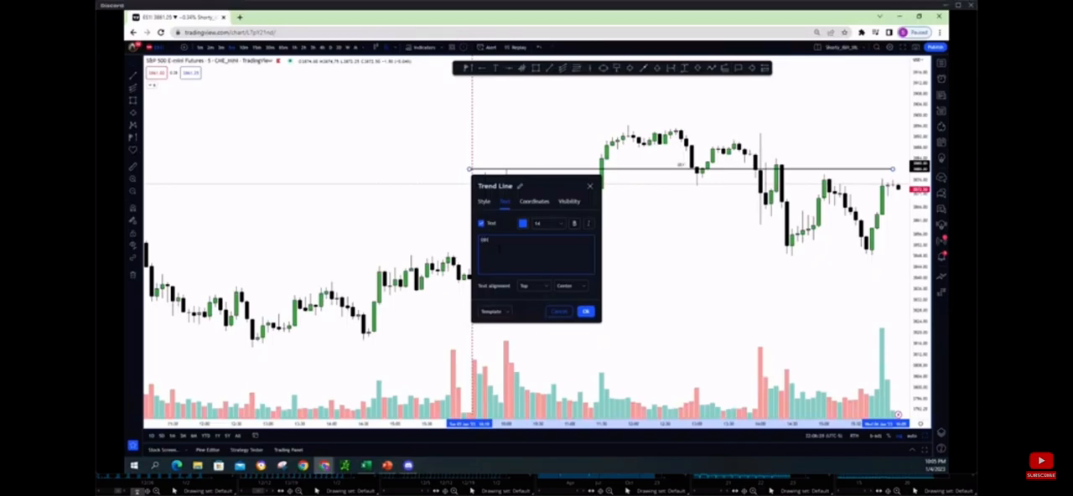
mouse_move(561, 302)
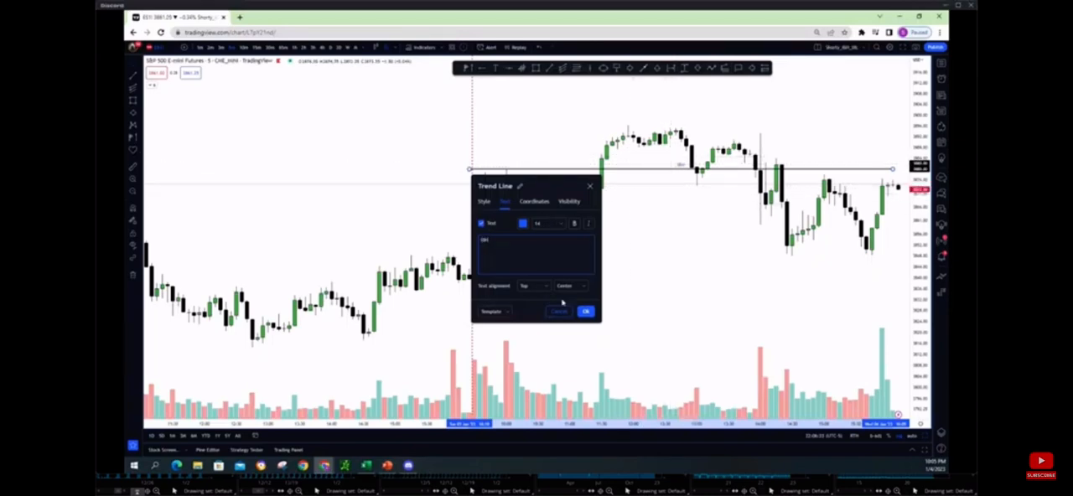
click(587, 312)
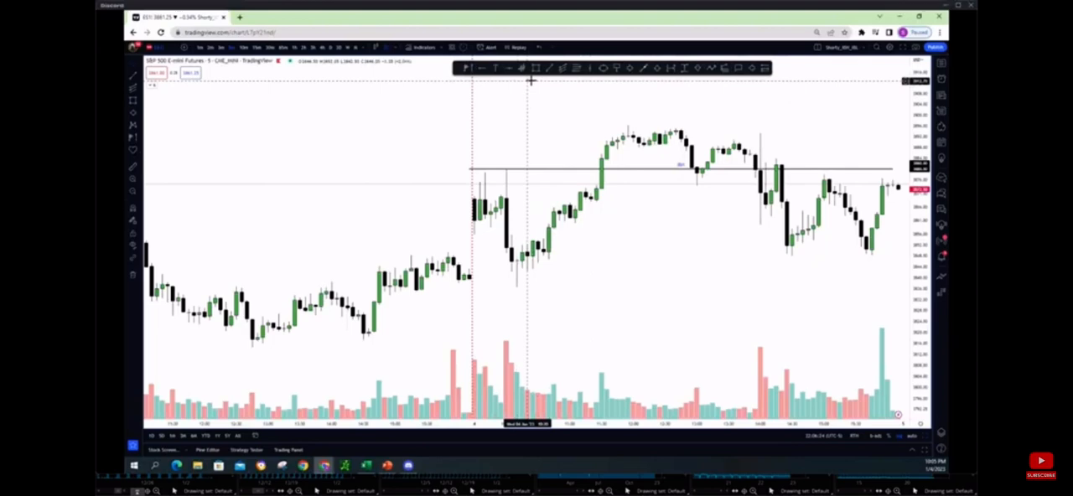
mouse_move(516, 286)
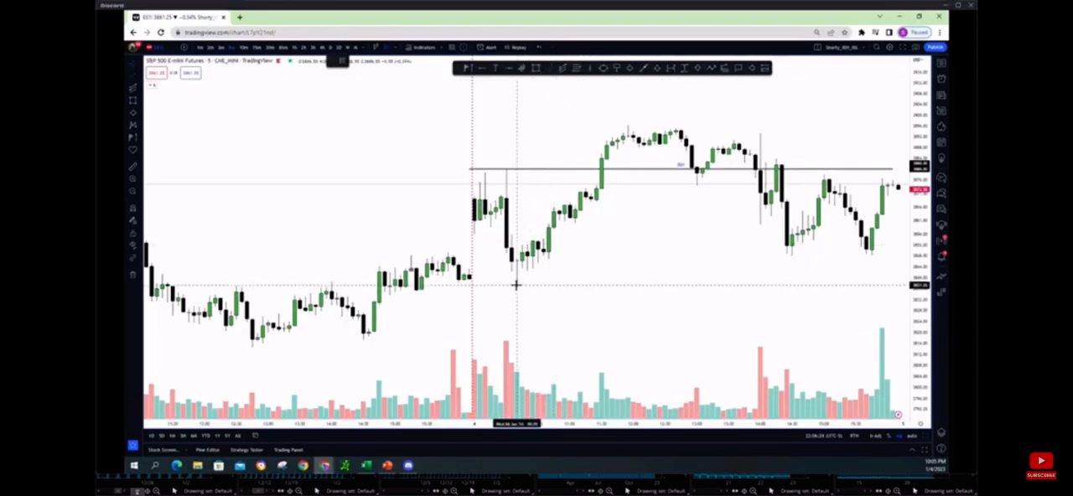
mouse_move(543, 275)
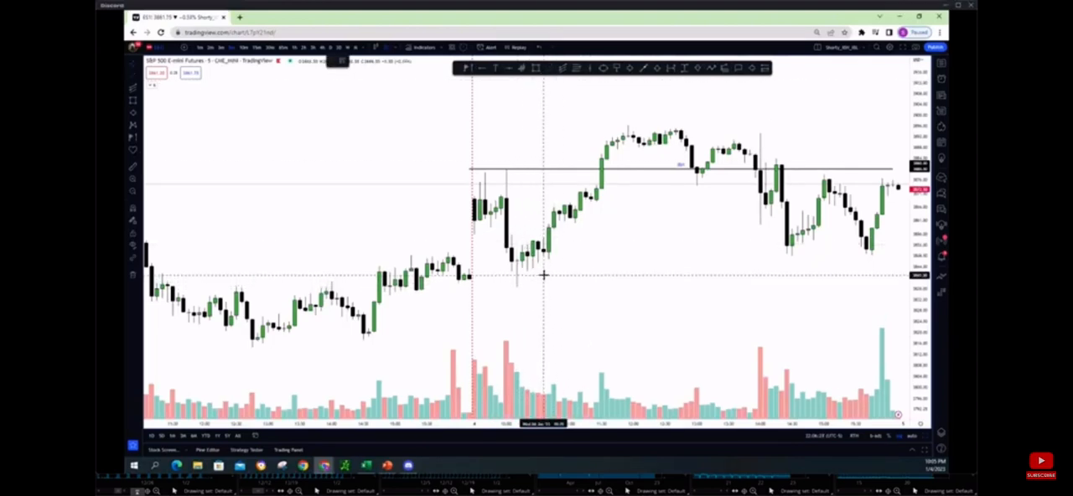
mouse_move(527, 266)
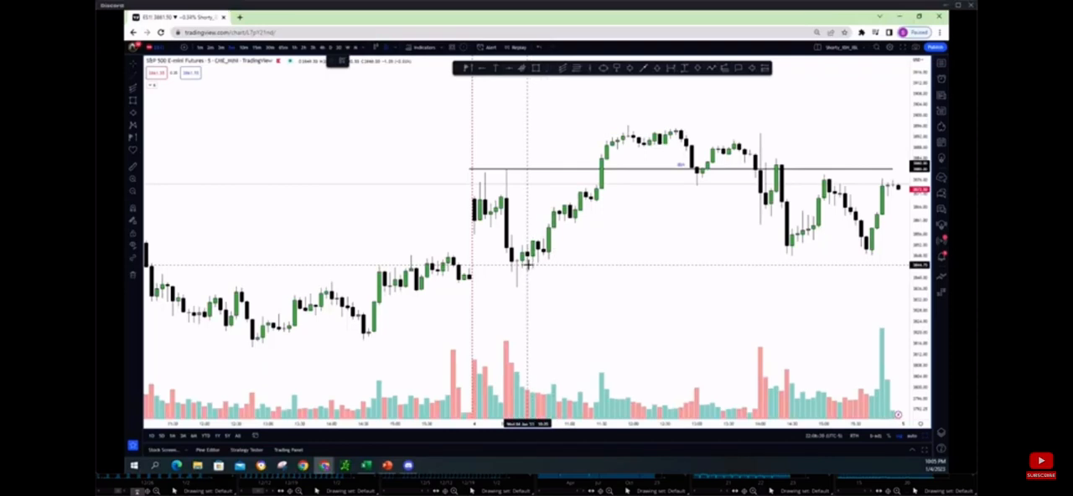
mouse_move(535, 263)
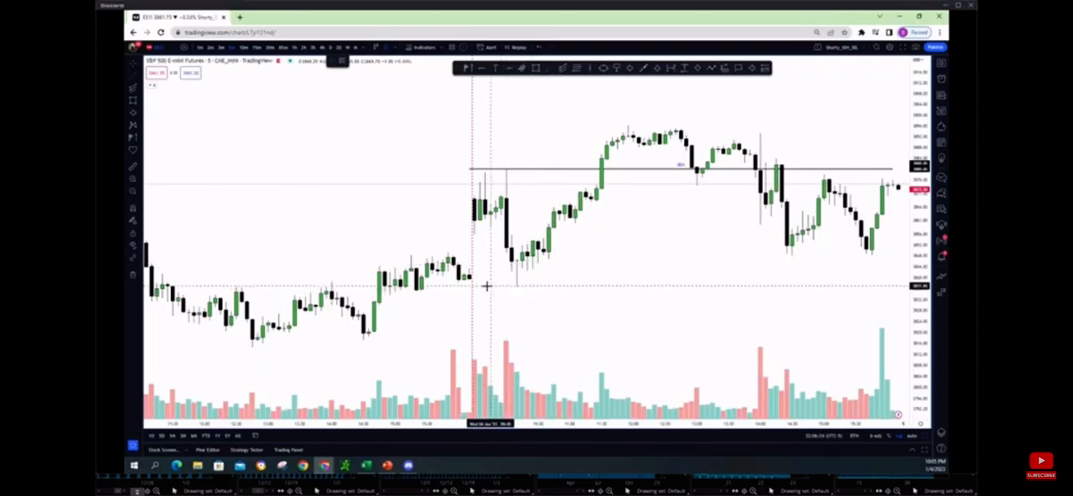
mouse_move(473, 287)
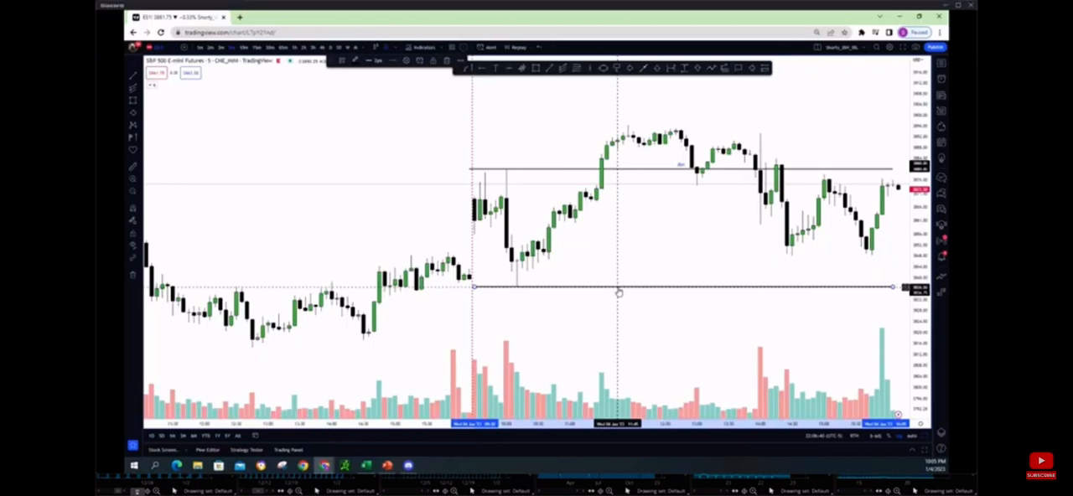
- Adjust and confirm the settings of the lower trend line at the opening range low
double_click(619, 292)
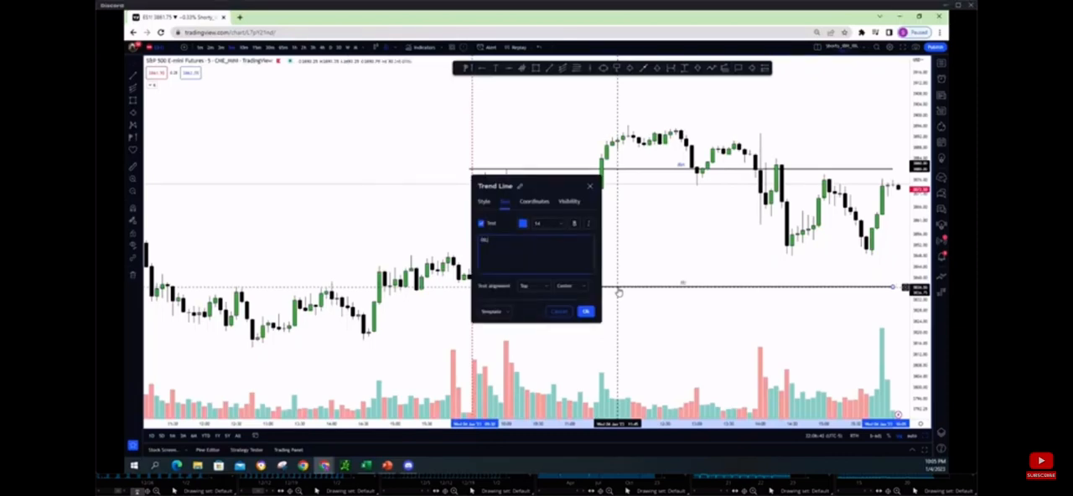
click(587, 312)
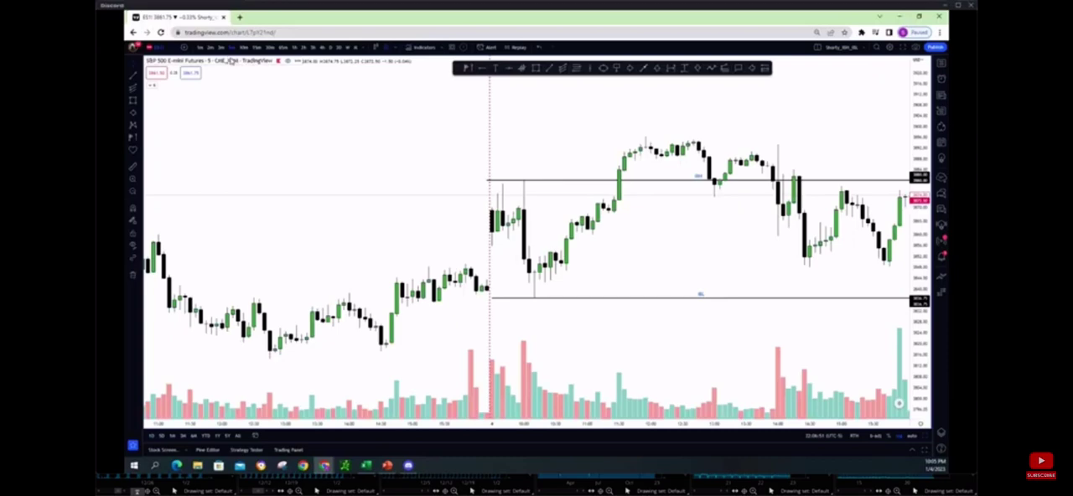
mouse_move(236, 70)
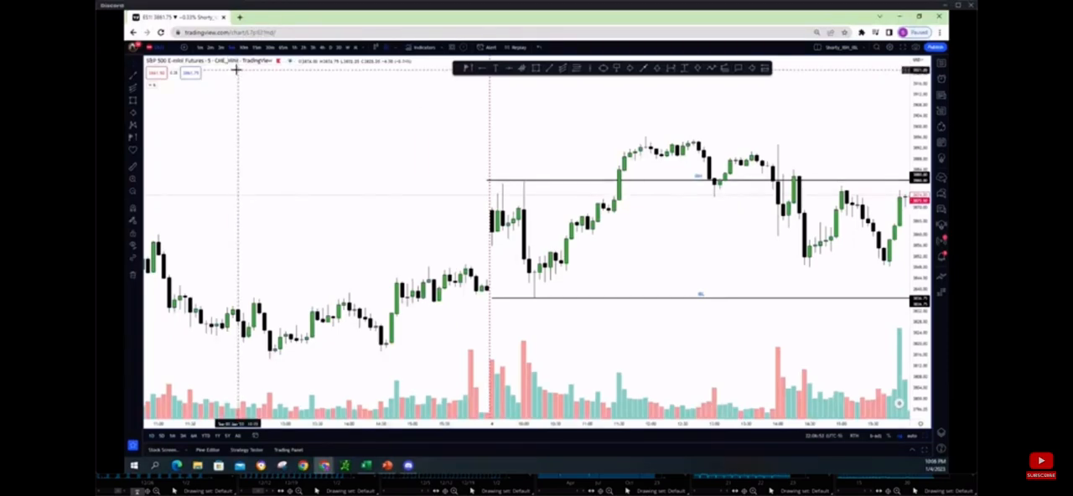
mouse_move(570, 170)
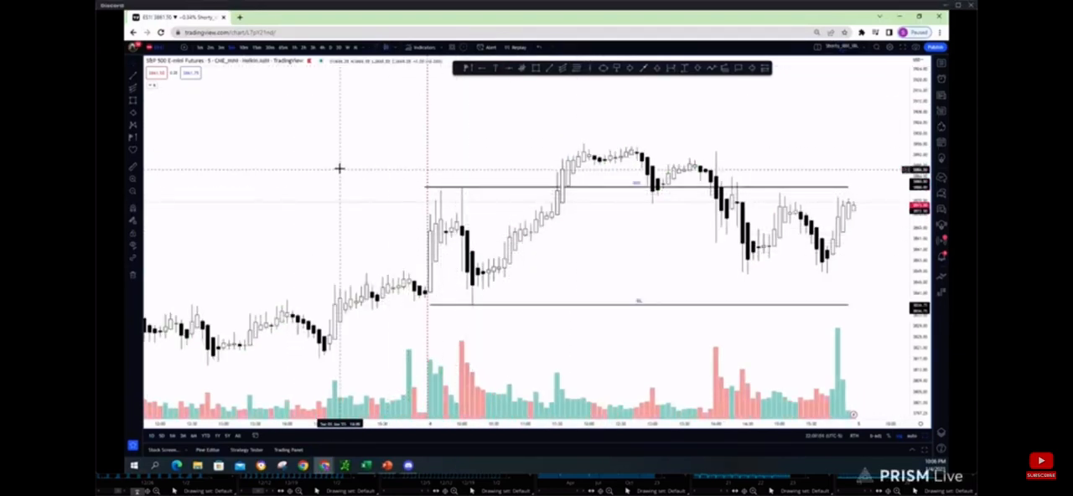
mouse_move(537, 183)
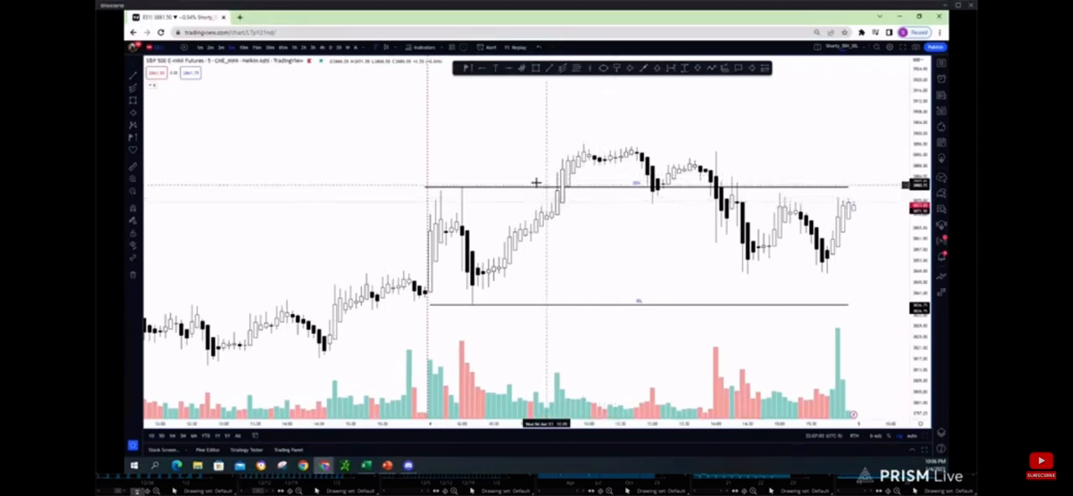
mouse_move(527, 265)
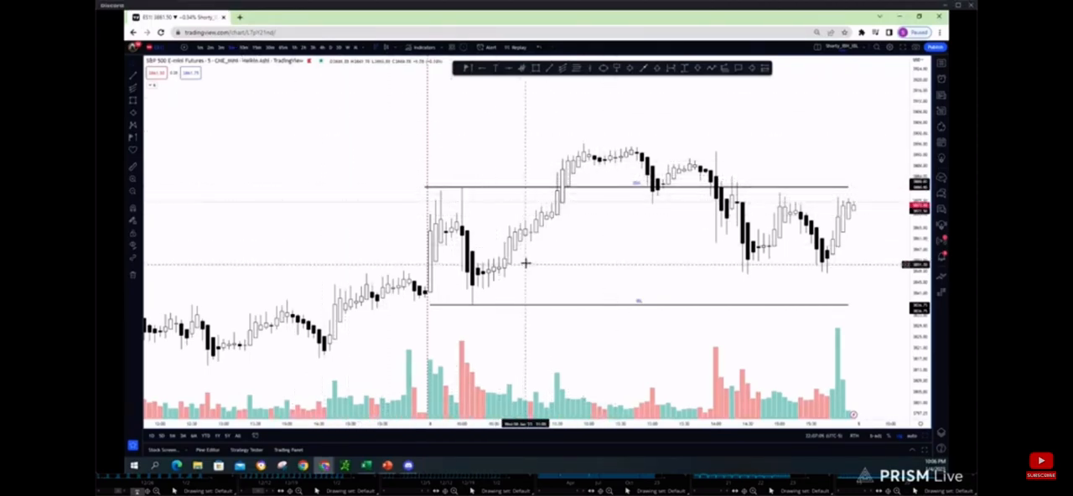
mouse_move(654, 218)
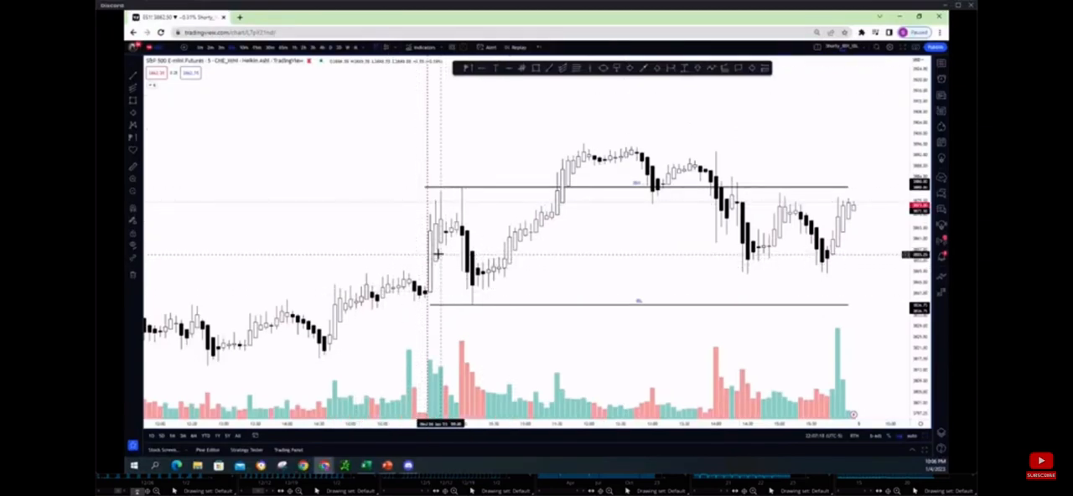
mouse_move(497, 217)
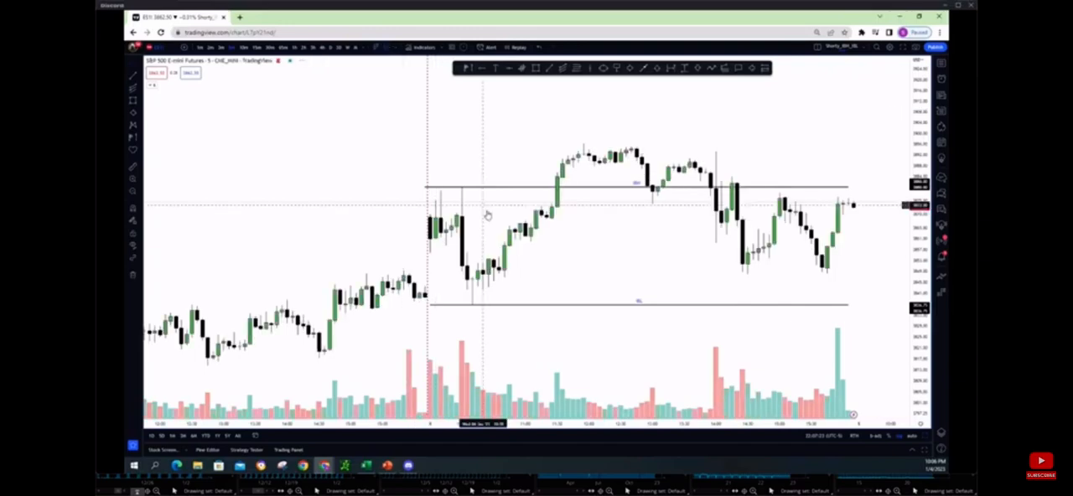
mouse_move(468, 193)
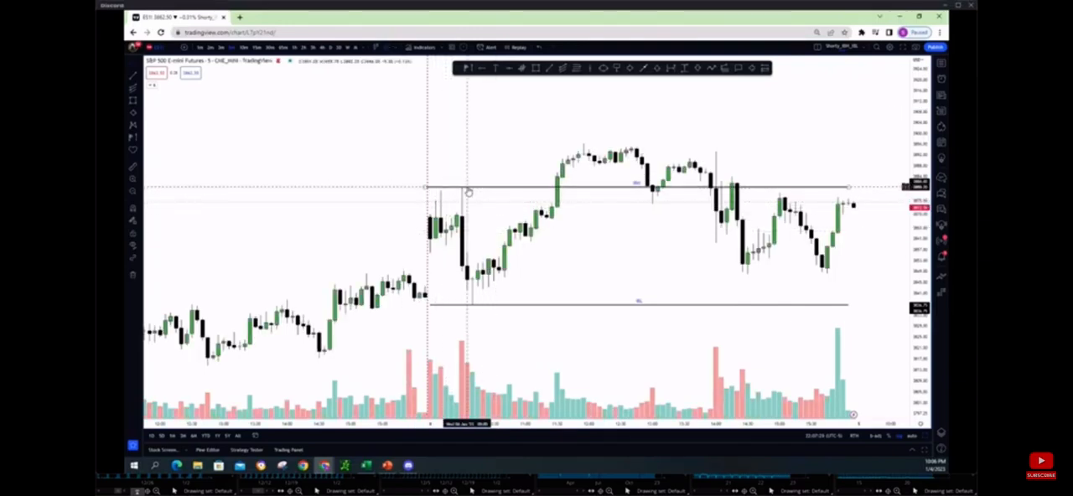
mouse_move(520, 307)
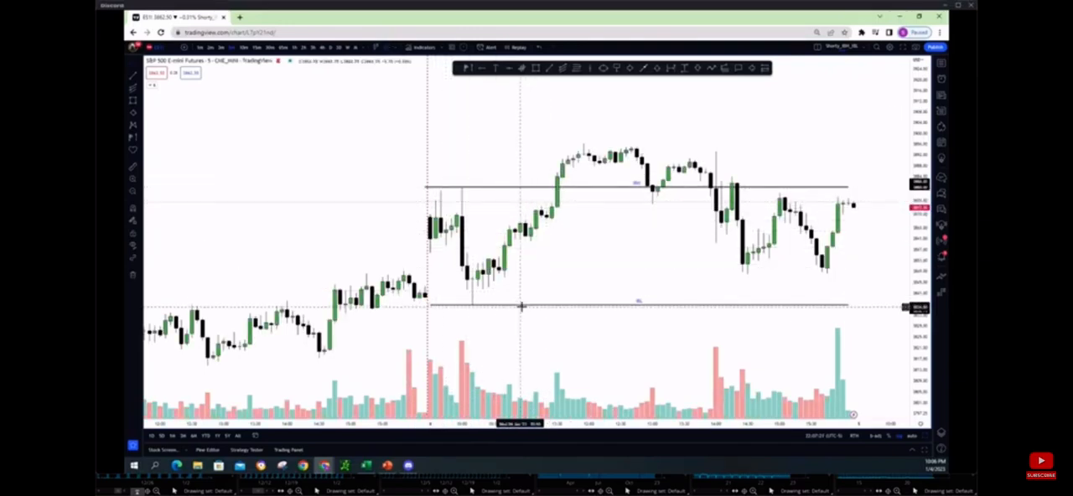
mouse_move(399, 198)
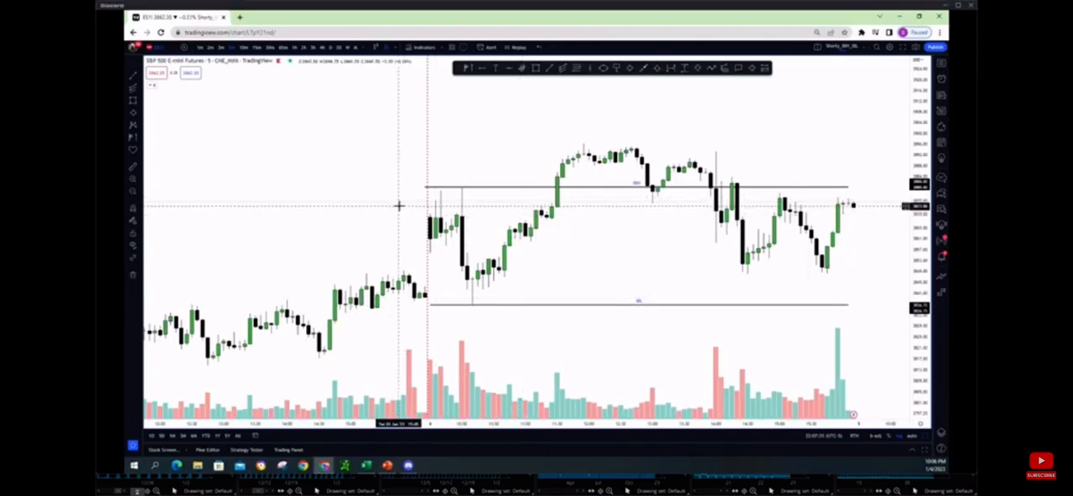
mouse_move(537, 178)
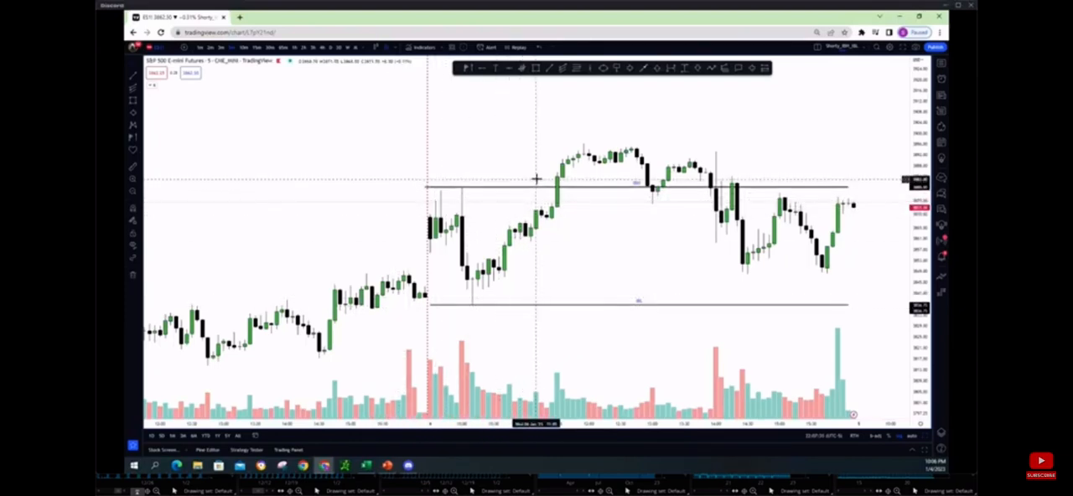
mouse_move(401, 113)
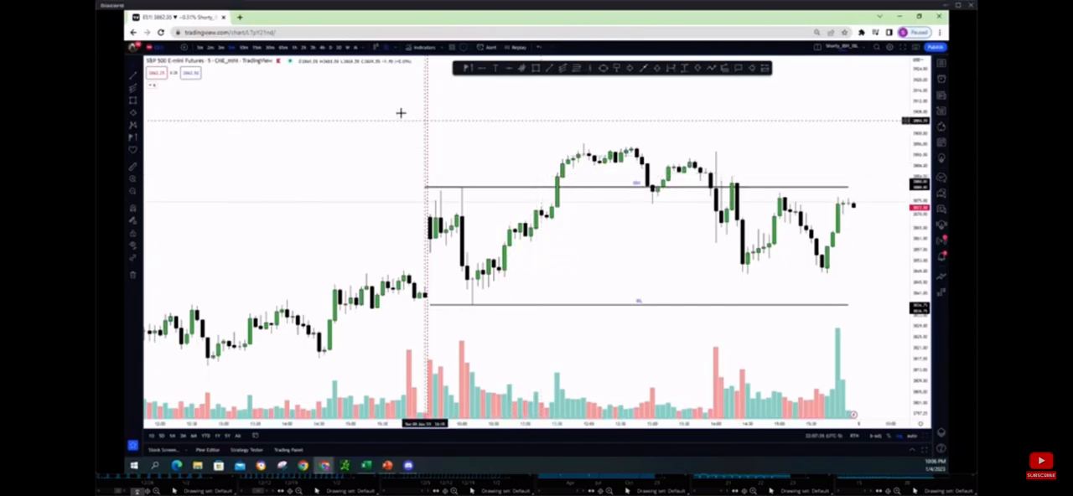
mouse_move(350, 102)
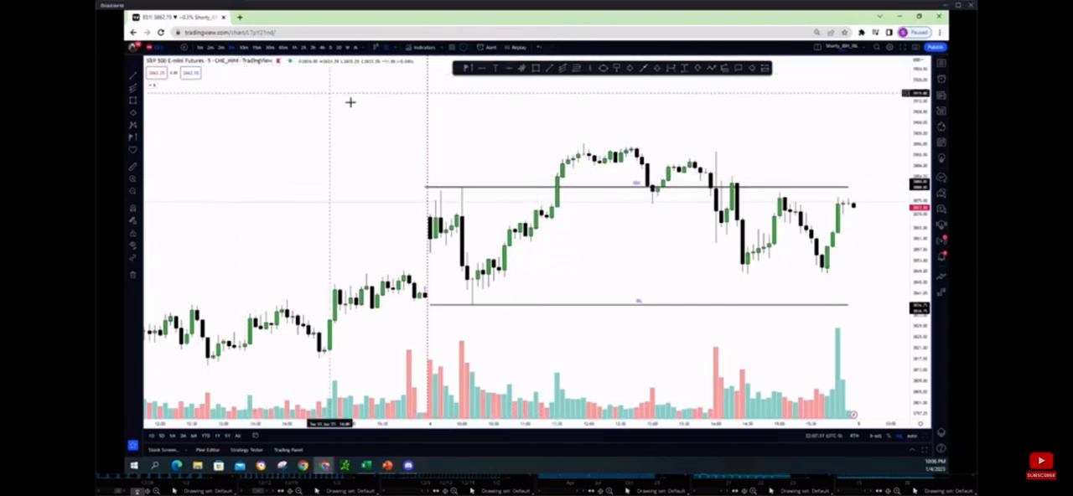
mouse_move(577, 193)
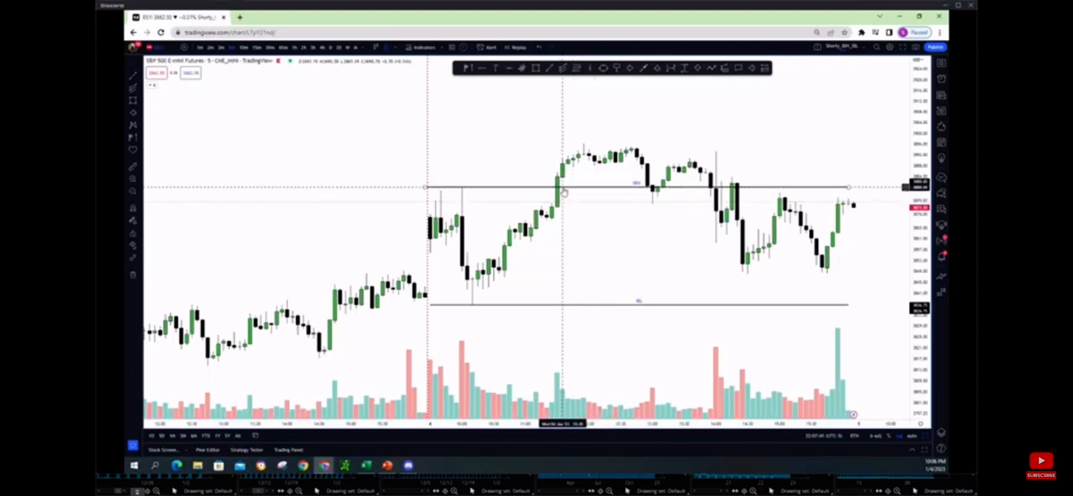
mouse_move(604, 304)
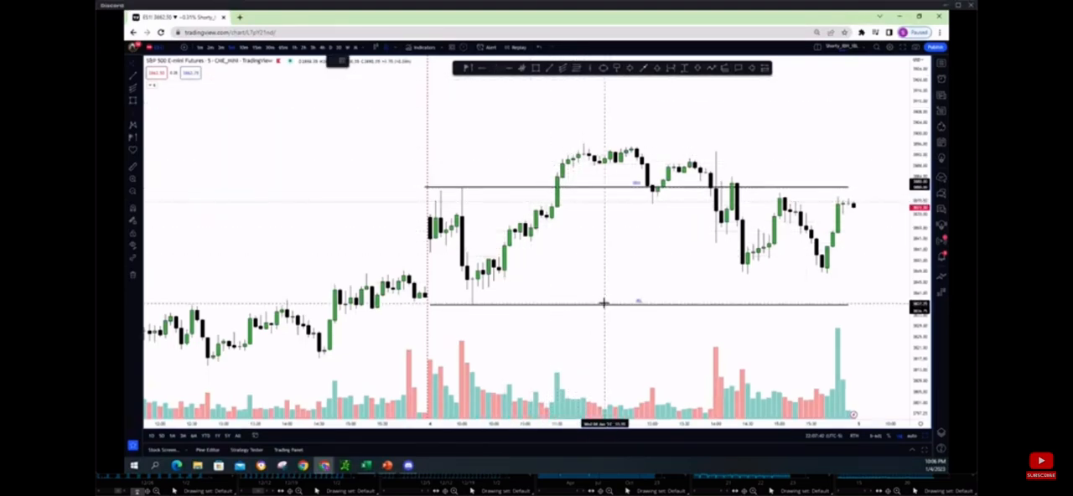